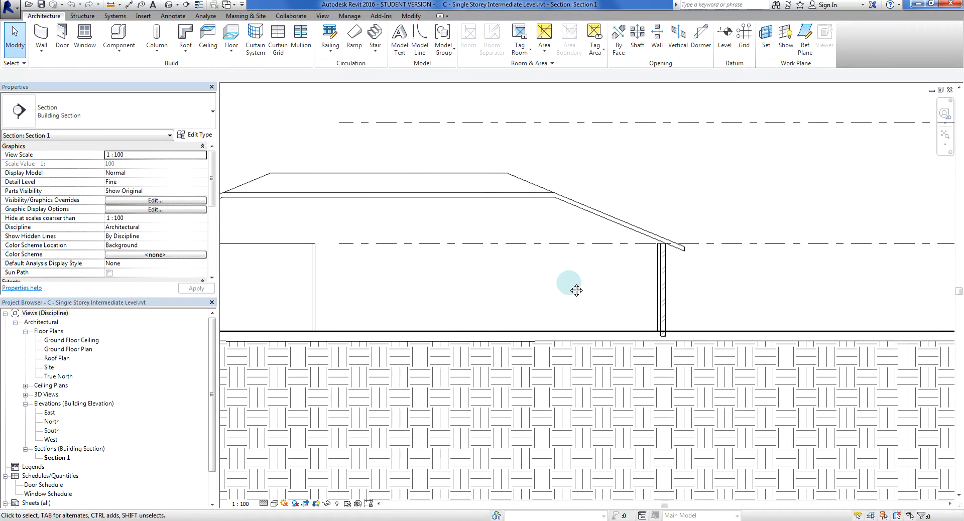
# Step: Open the Ground Floor Plan view from the Project Browser
pyautogui.click(661, 308)
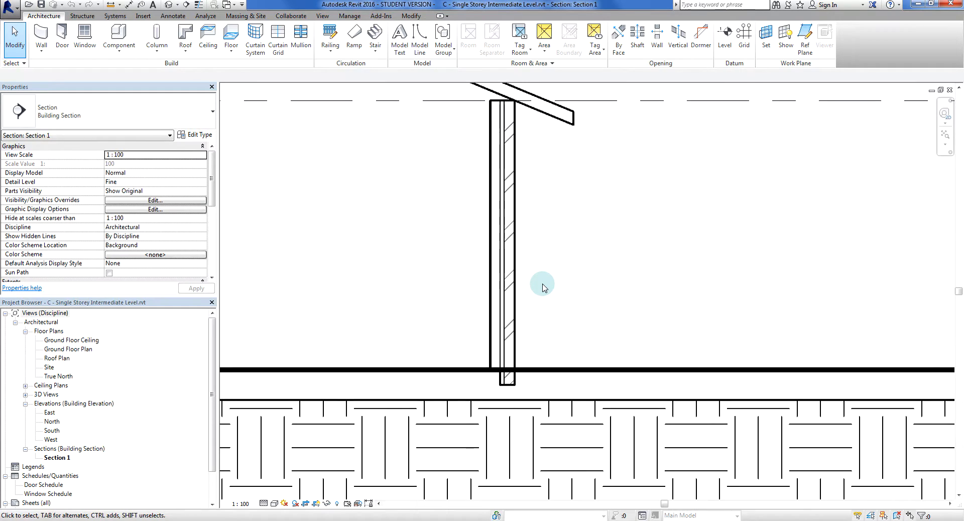
pyautogui.moveTo(543, 292)
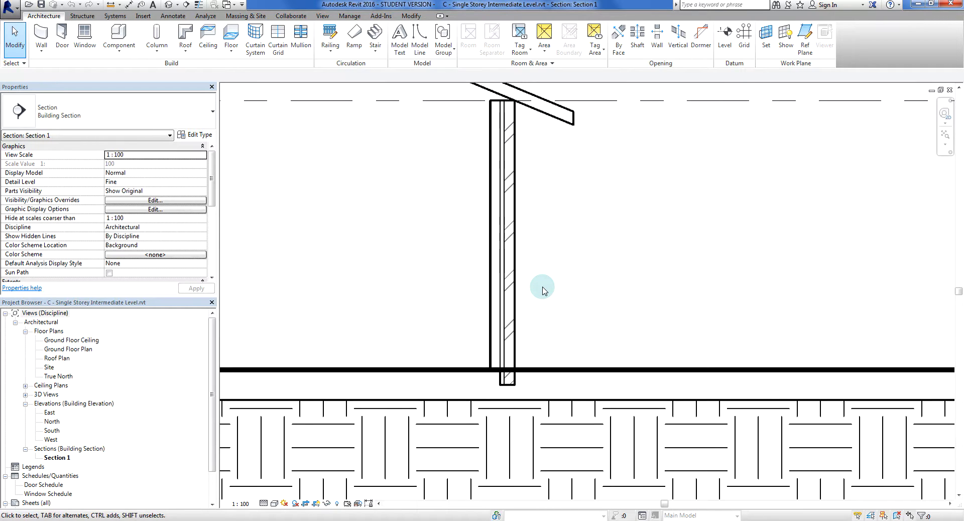
pyautogui.click(500, 290)
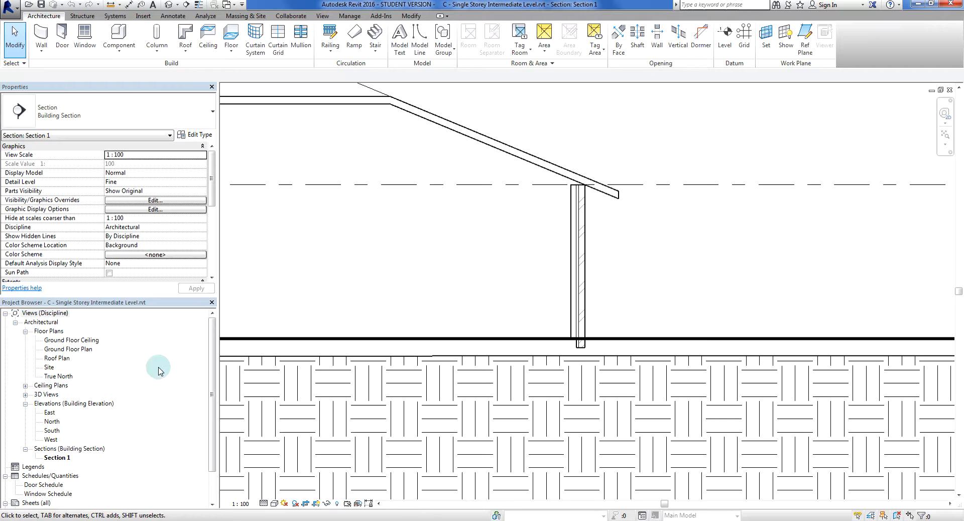
pyautogui.doubleClick(68, 349)
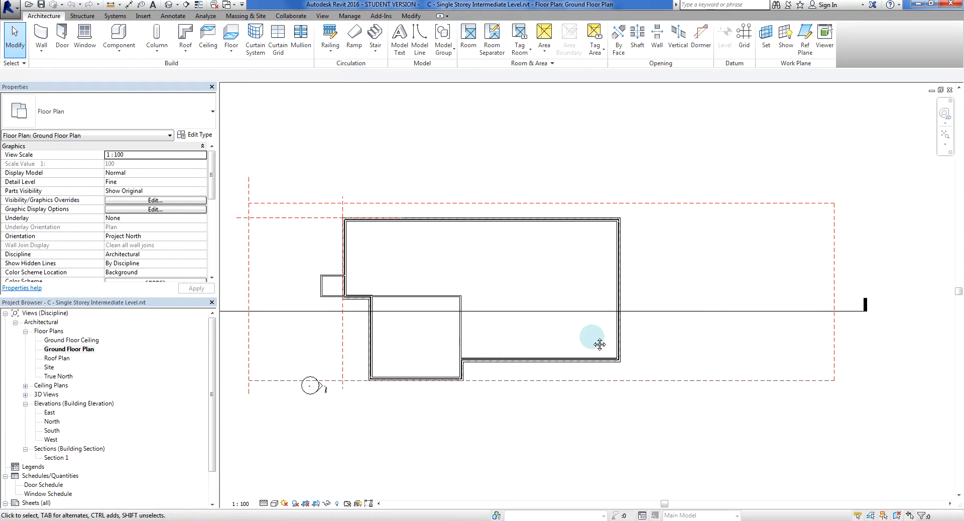
pyautogui.moveTo(594, 340)
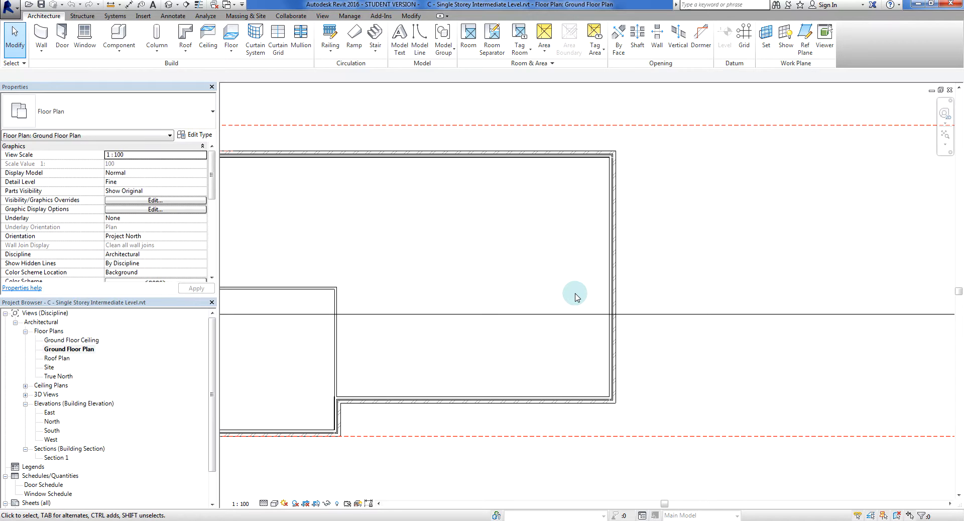
pyautogui.moveTo(658, 168)
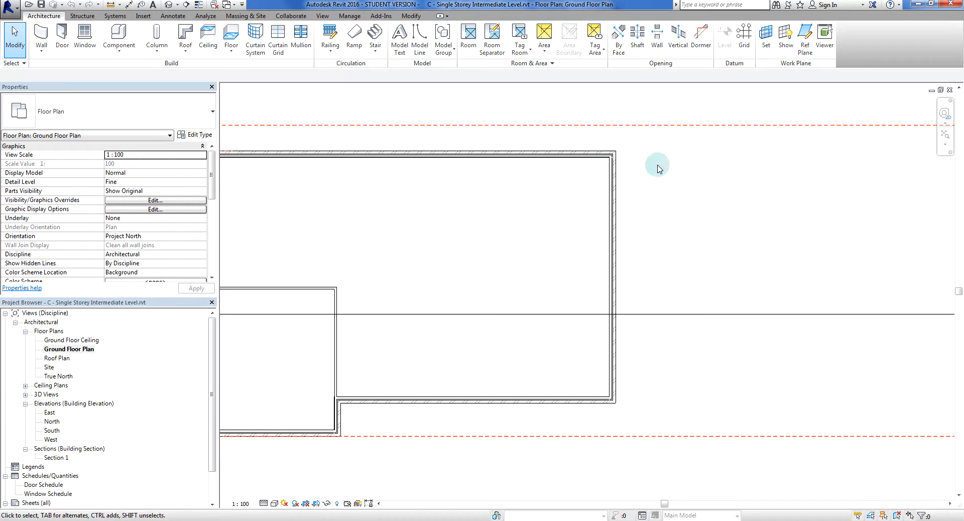
pyautogui.moveTo(632, 356)
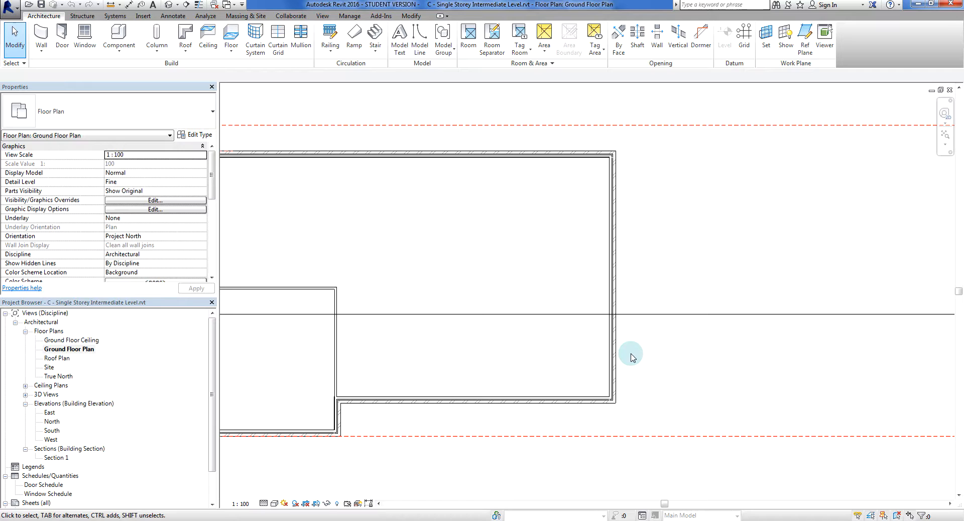
pyautogui.moveTo(282, 7)
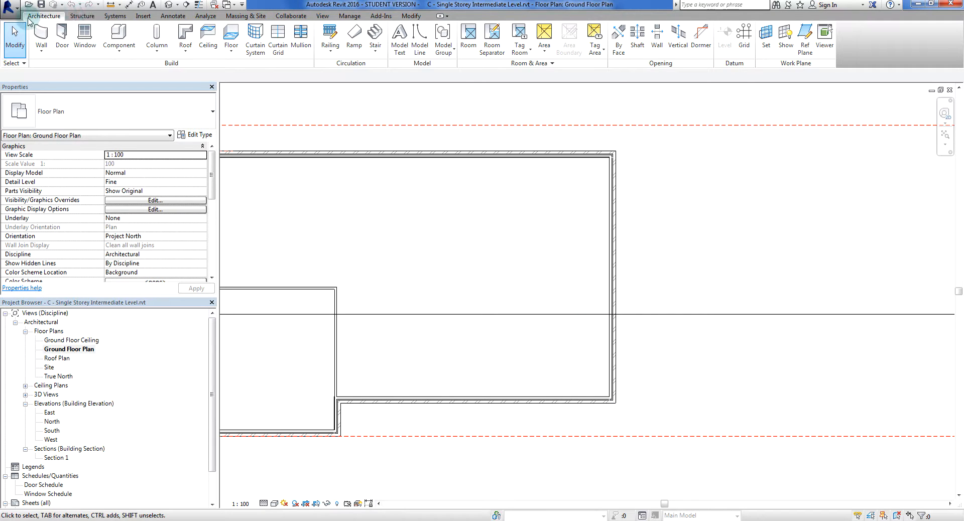
# Step: Start an architectural floor (Architecture > Floor) and begin sketching its boundary
pyautogui.click(231, 35)
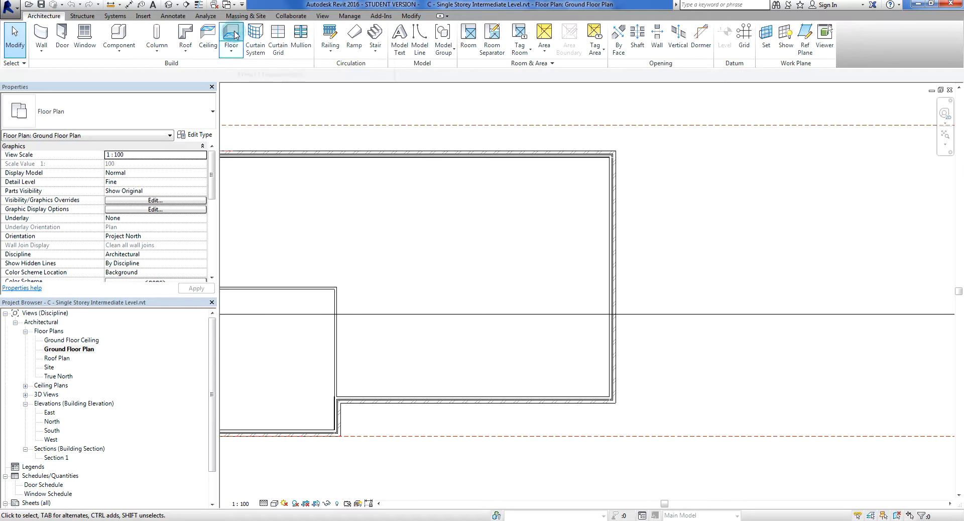
pyautogui.click(231, 36)
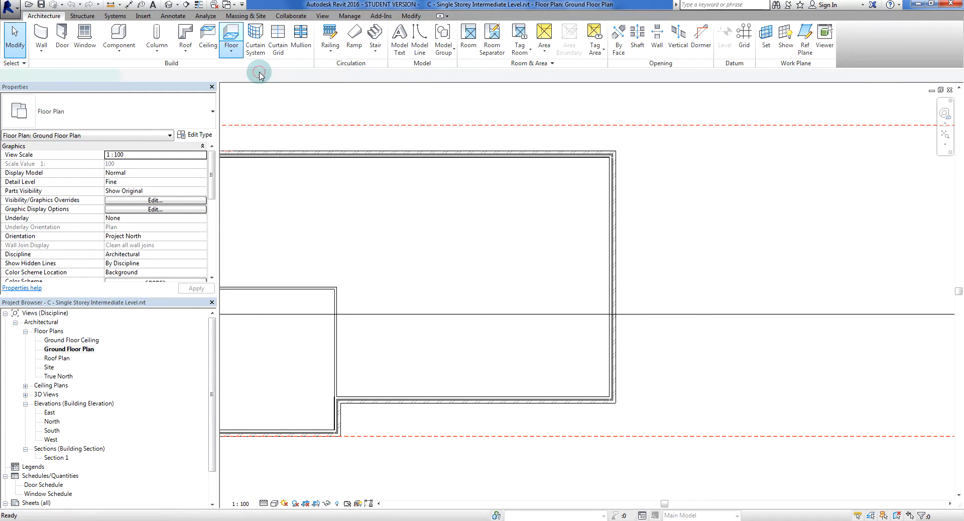
pyautogui.click(226, 36)
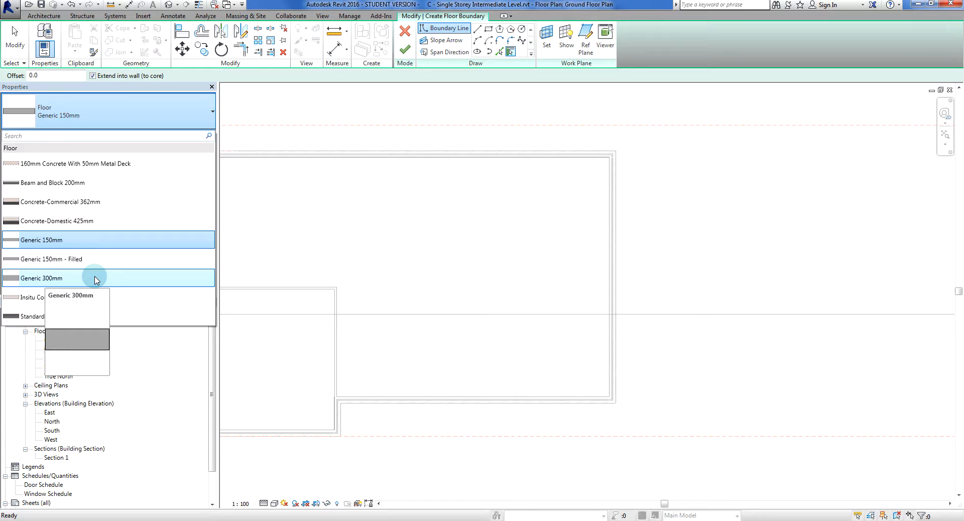
# Step: Set the floor type to Generic 300mm and finish the slab boundary inside the walls
pyautogui.click(41, 279)
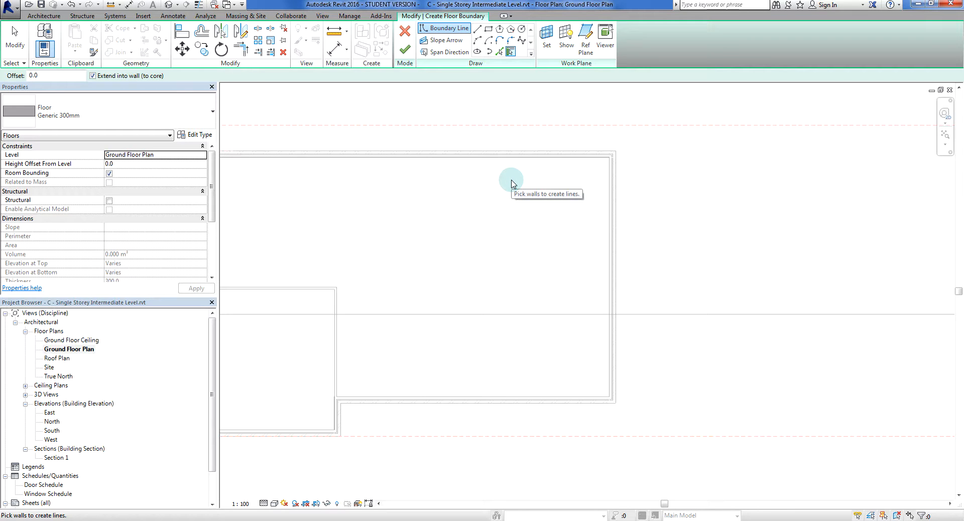
pyautogui.moveTo(511, 62)
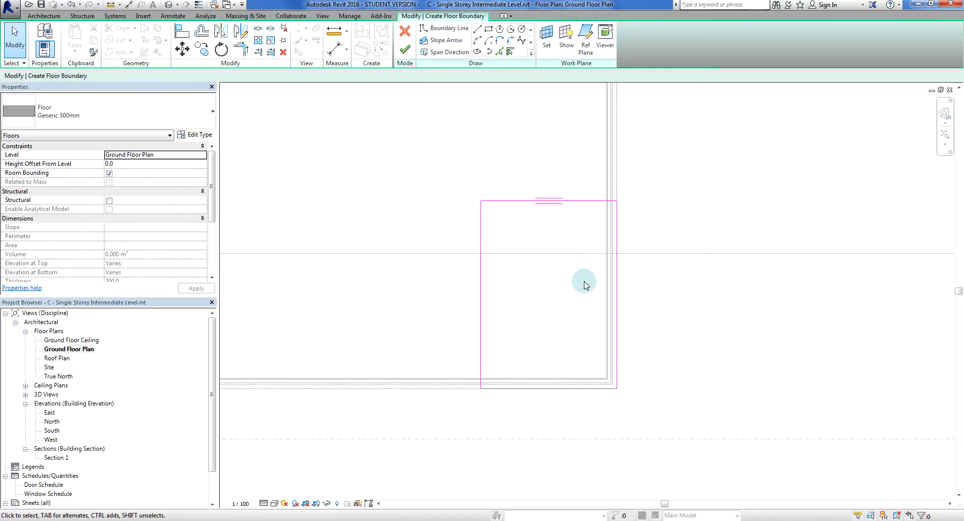
pyautogui.moveTo(651, 298)
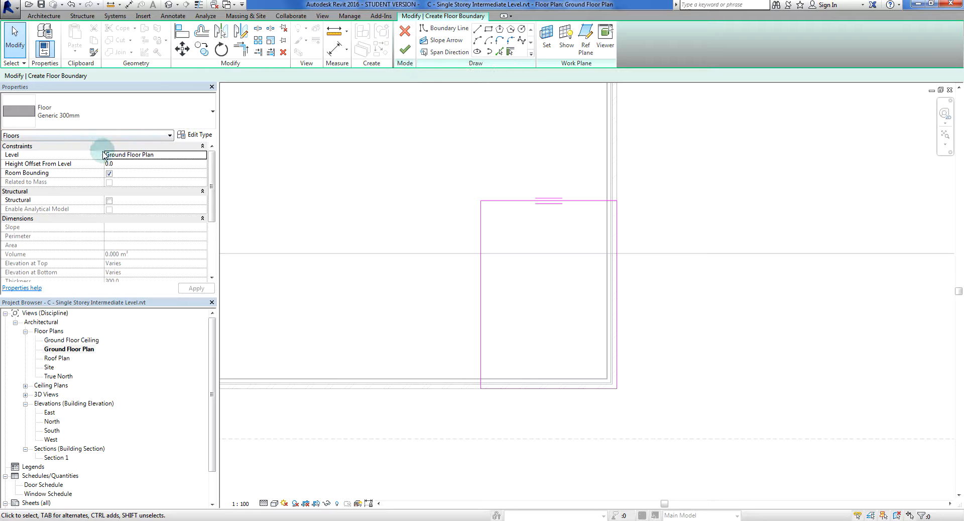
pyautogui.click(403, 44)
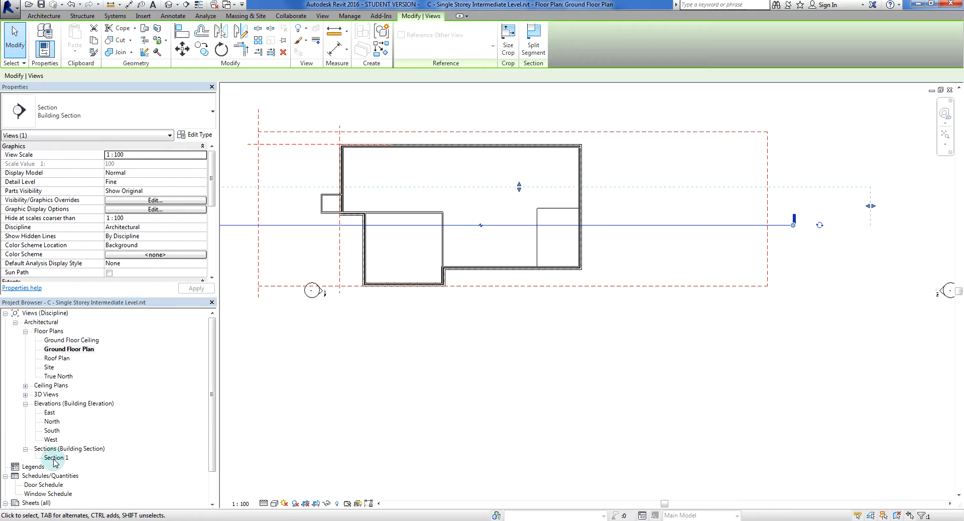
# Step: Open Section 1 and hide the imported survey linework in that view, exposing the slab edge
pyautogui.doubleClick(52, 457)
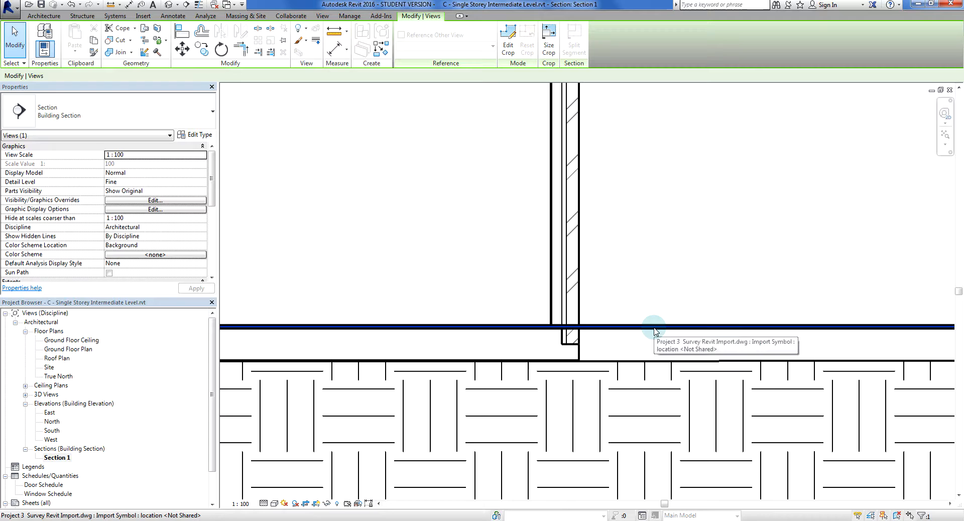
pyautogui.click(654, 325)
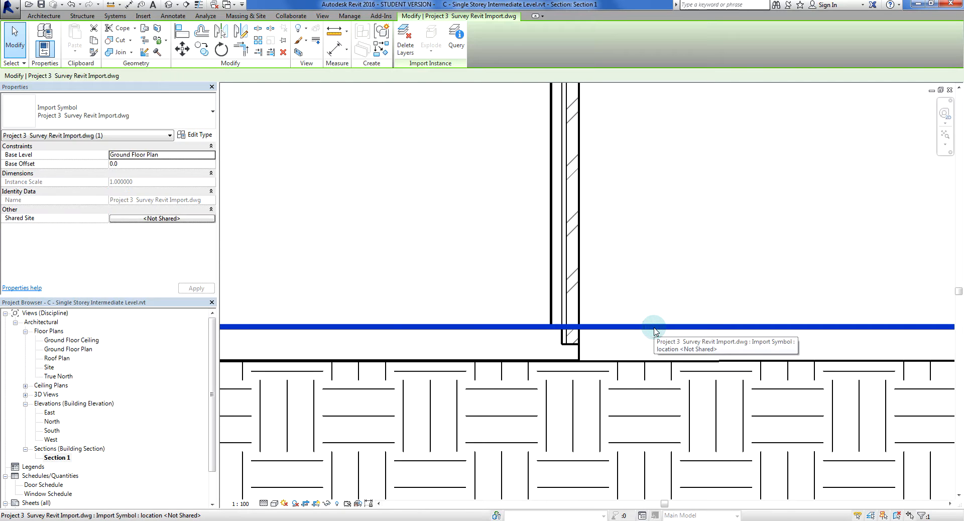
pyautogui.moveTo(672, 277)
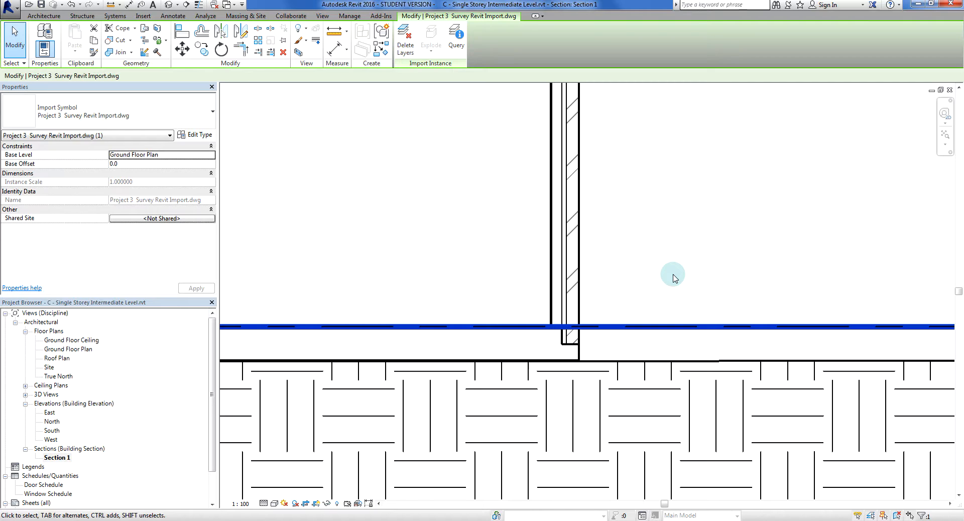
pyautogui.rightClick(671, 278)
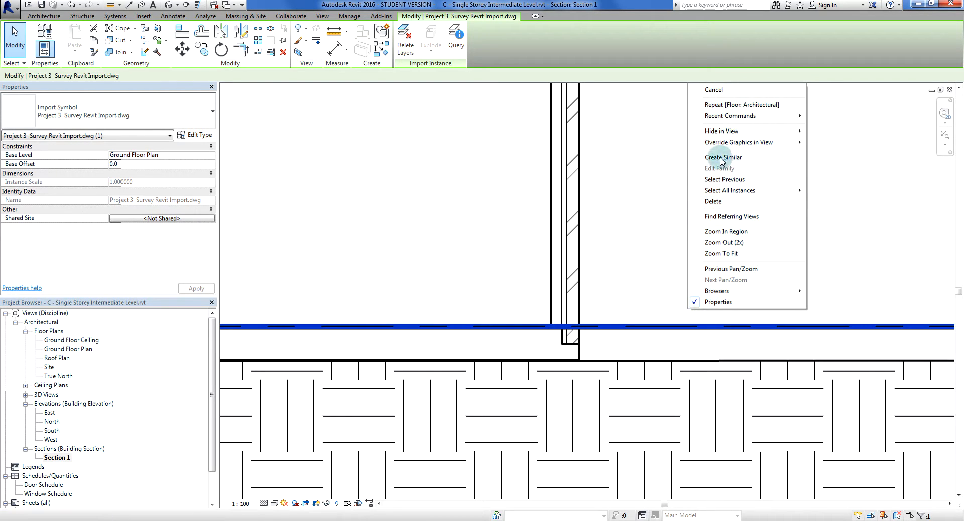
pyautogui.moveTo(736, 131)
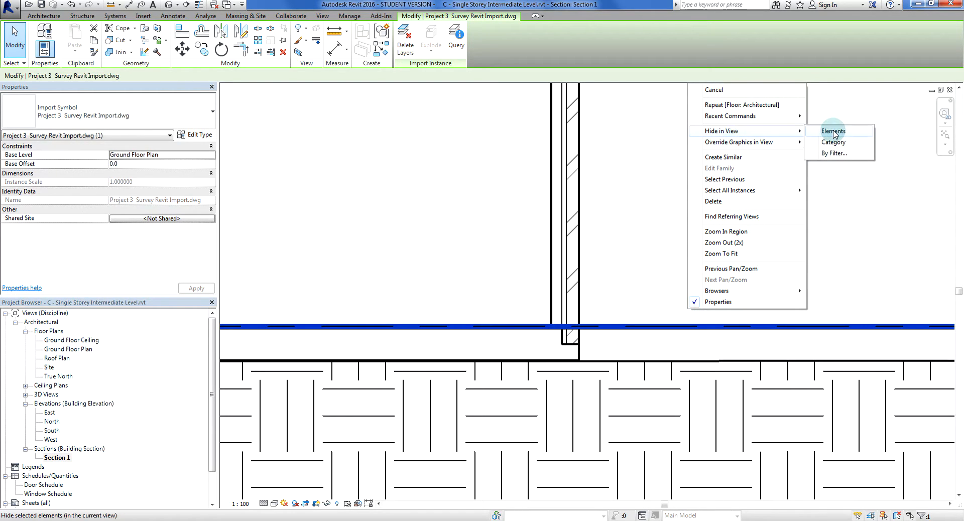
pyautogui.click(833, 131)
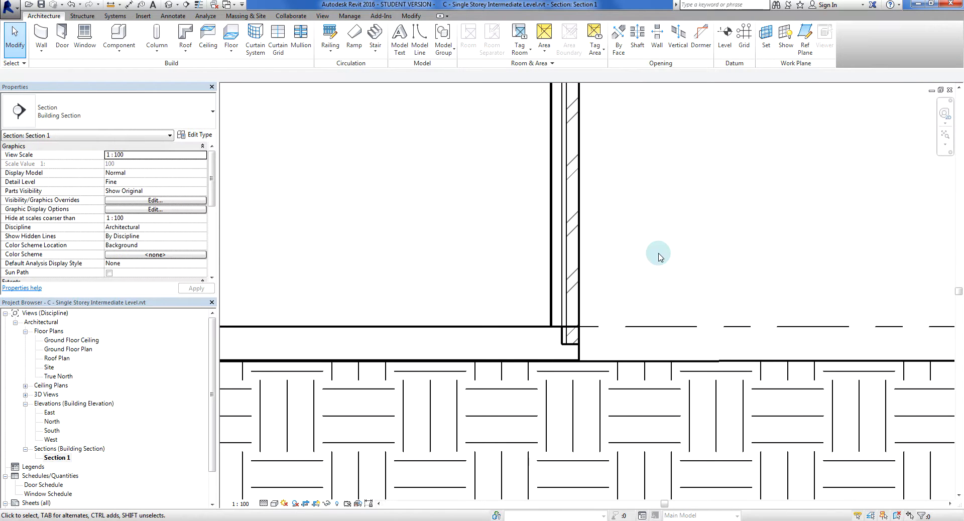
pyautogui.click(581, 306)
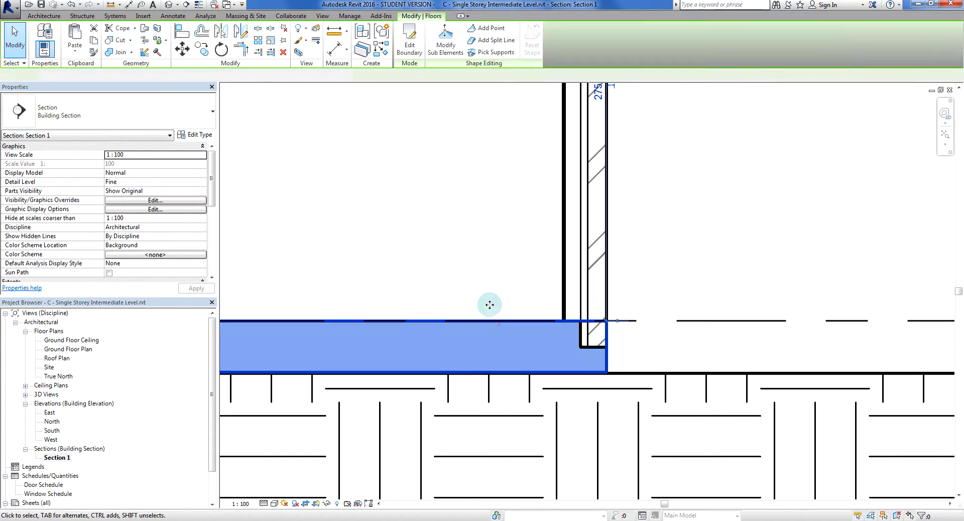
pyautogui.click(490, 305)
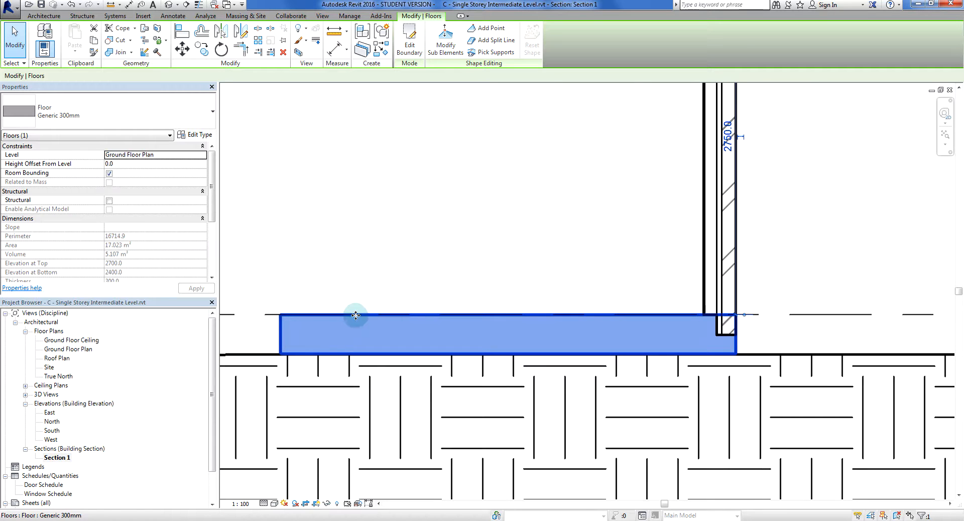
pyautogui.moveTo(288, 351)
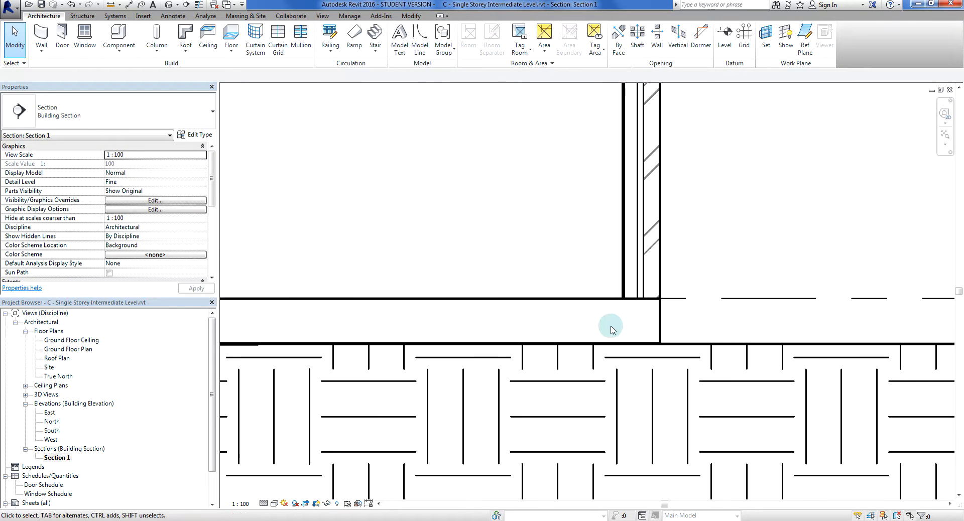
pyautogui.click(610, 327)
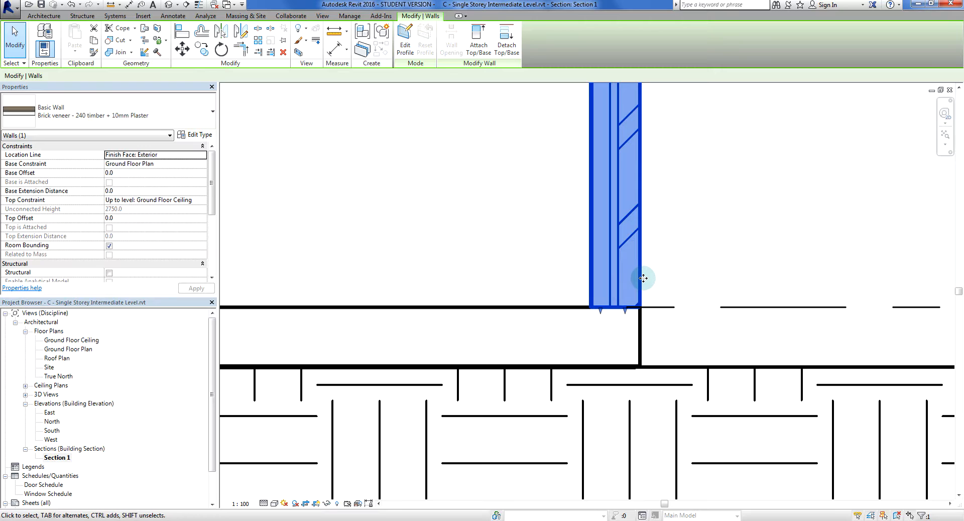
# Step: Drag the brick veneer wall's base below the floor top, twice, so it runs alongside the slab
pyautogui.moveTo(643, 278); pyautogui.dragTo(625, 333)
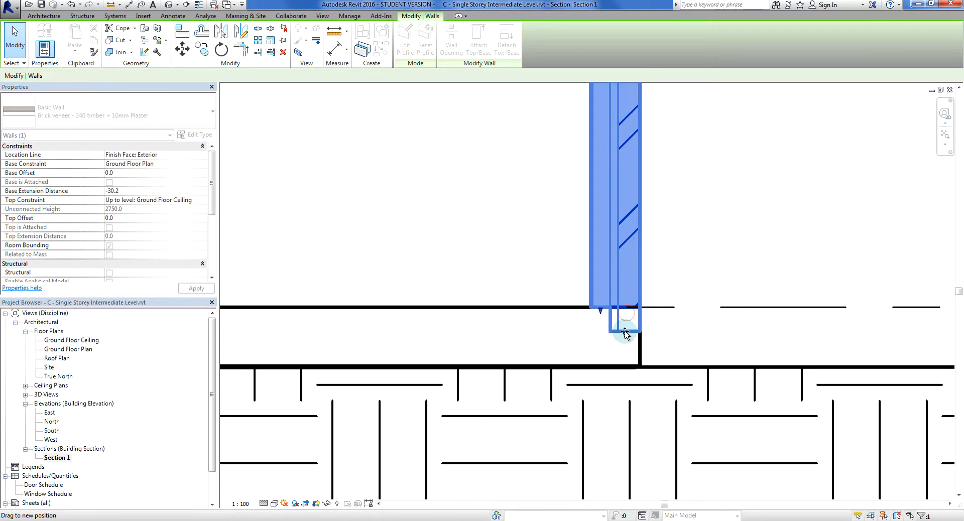
pyautogui.click(679, 337)
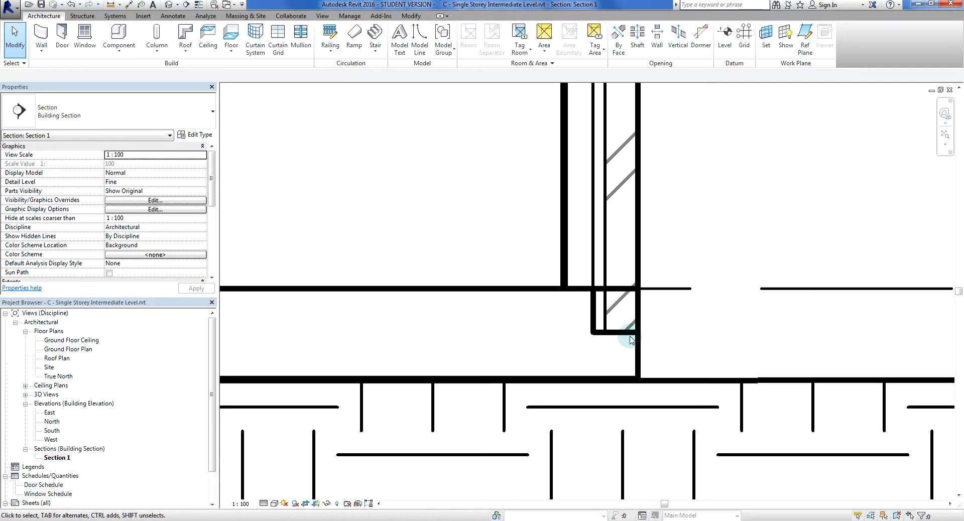
pyautogui.click(606, 294)
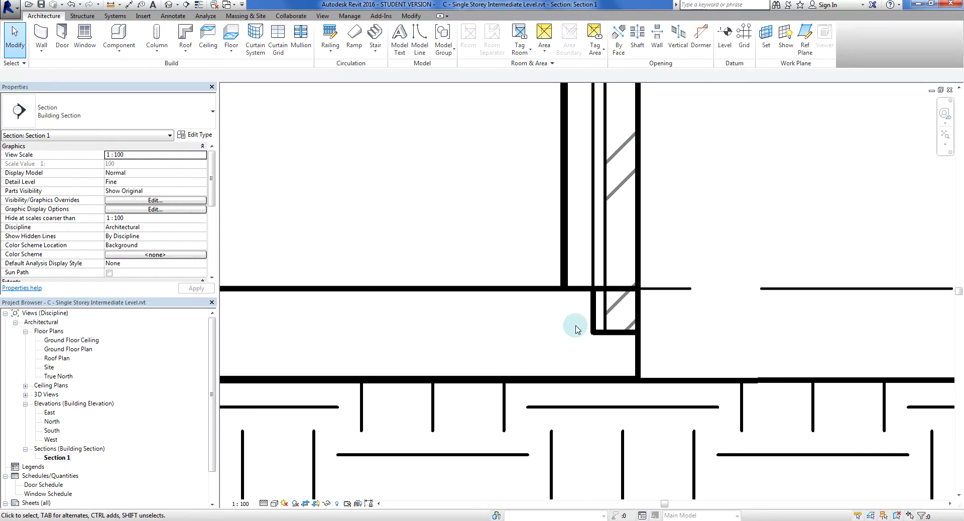
pyautogui.moveTo(558, 219)
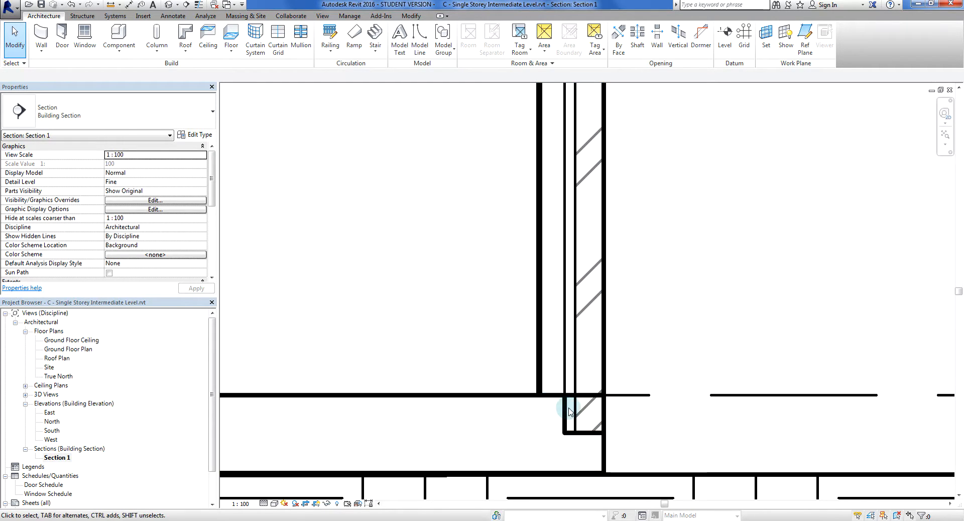
pyautogui.click(568, 411)
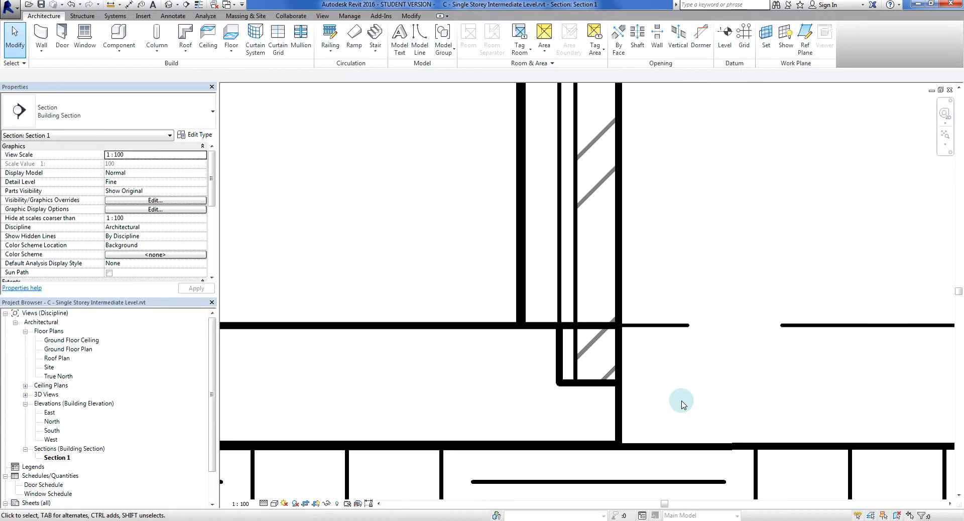
pyautogui.moveTo(675, 389)
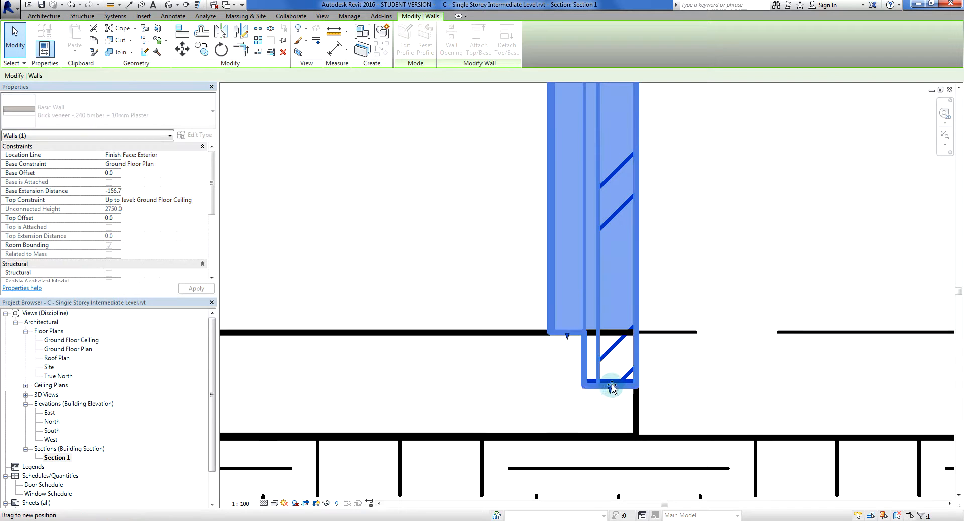
pyautogui.moveTo(612, 387); pyautogui.dragTo(608, 333)
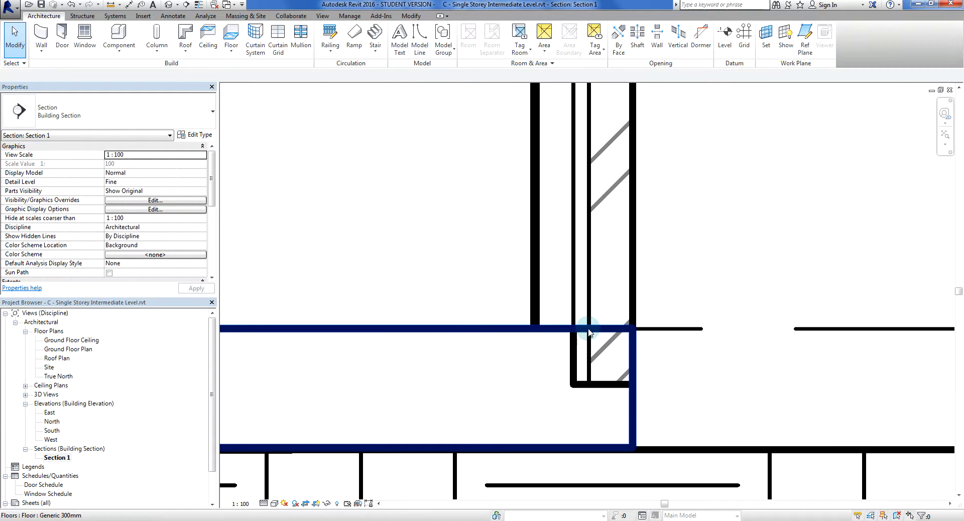
pyautogui.moveTo(604, 331)
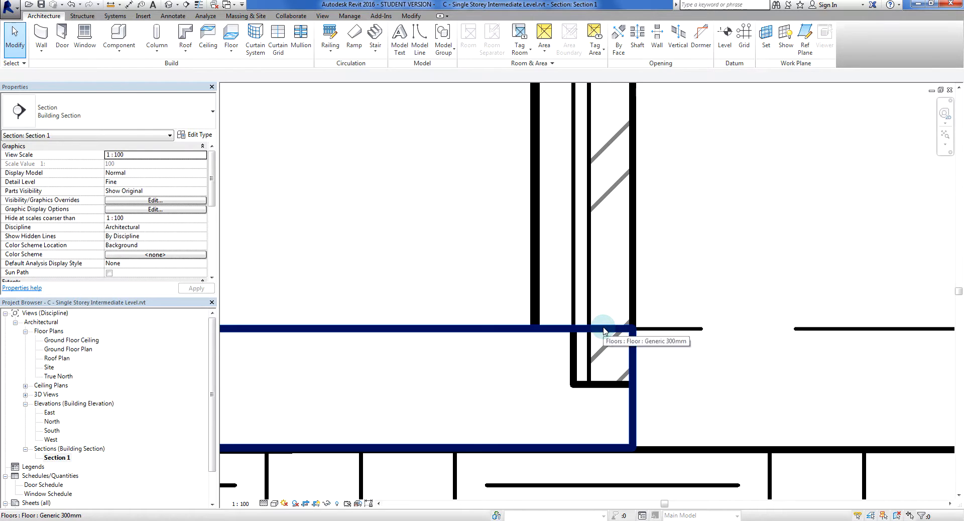
# Step: Show the house in 3D, closing in on a brick corner where the veneer drops past the slab edge
pyautogui.click(601, 329)
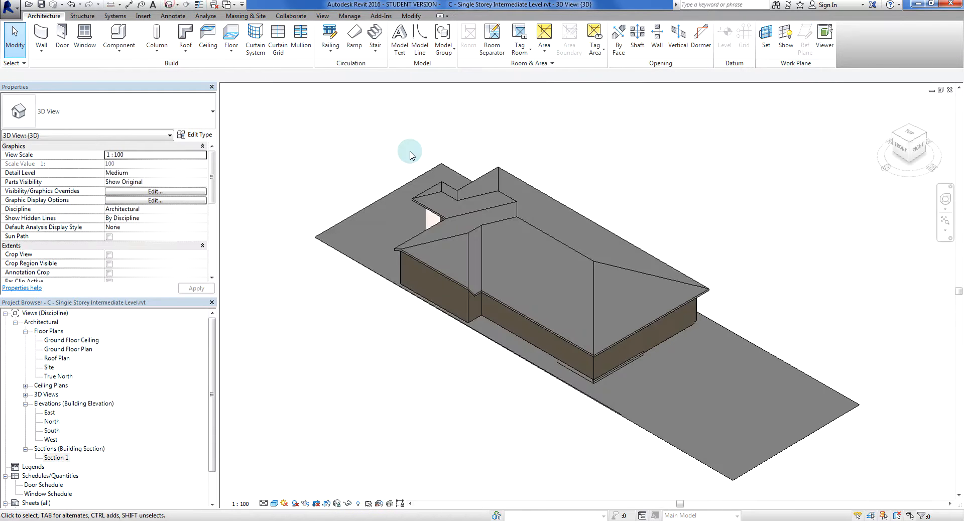
pyautogui.moveTo(410, 155); pyautogui.dragTo(547, 415)
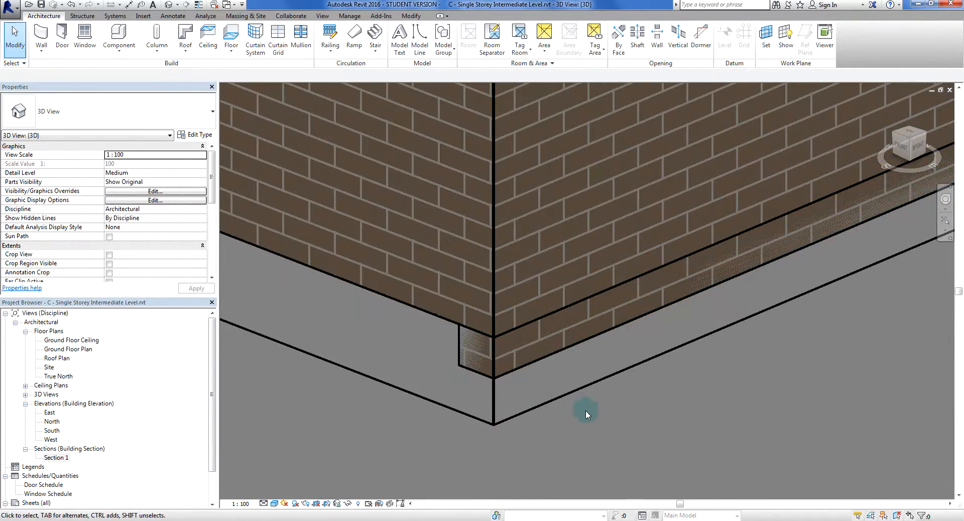
pyautogui.moveTo(483, 375)
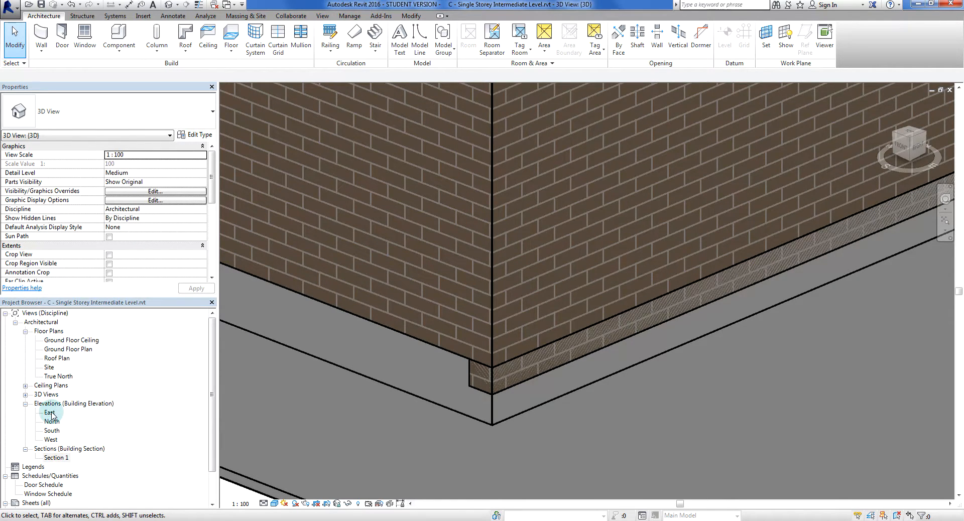
# Step: Open the East elevation and select the Generic 300mm slab edge beneath the brick wall
pyautogui.doubleClick(48, 411)
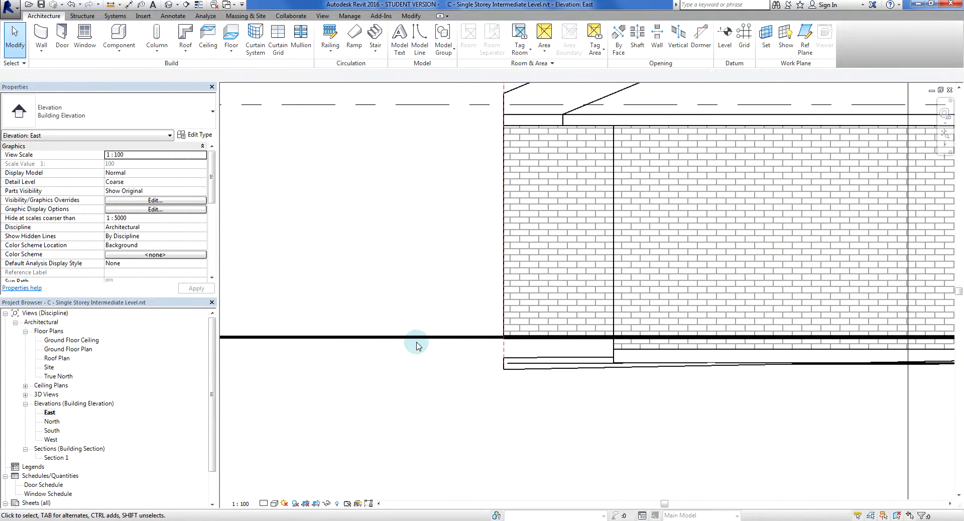
pyautogui.click(416, 338)
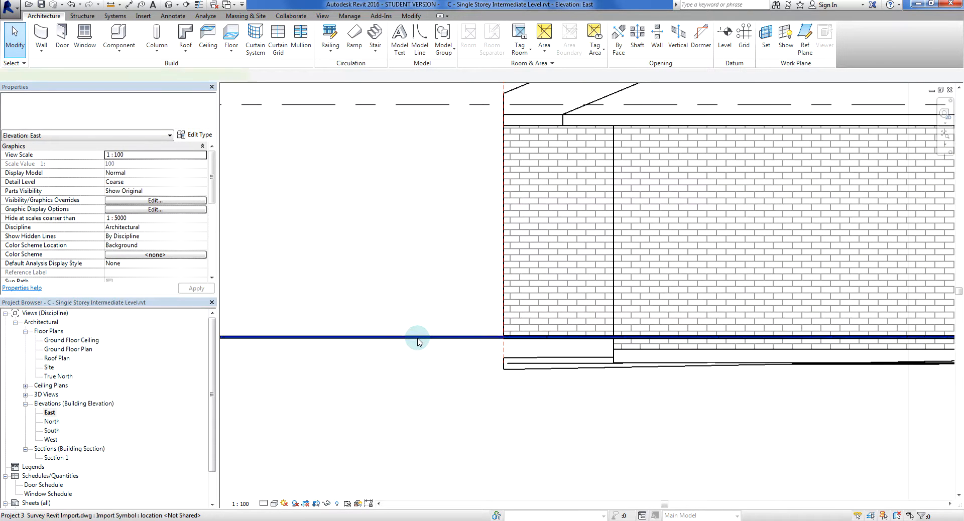
pyautogui.rightClick(417, 340)
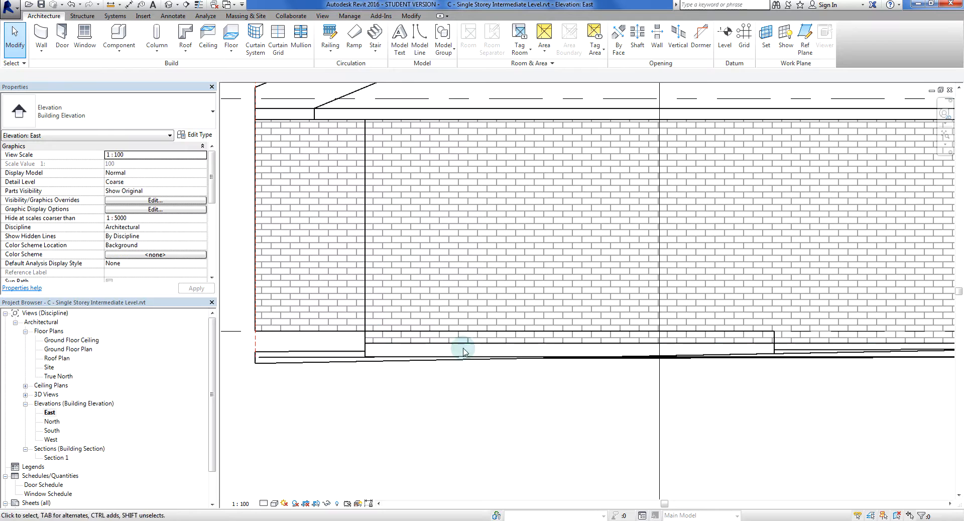
pyautogui.click(462, 351)
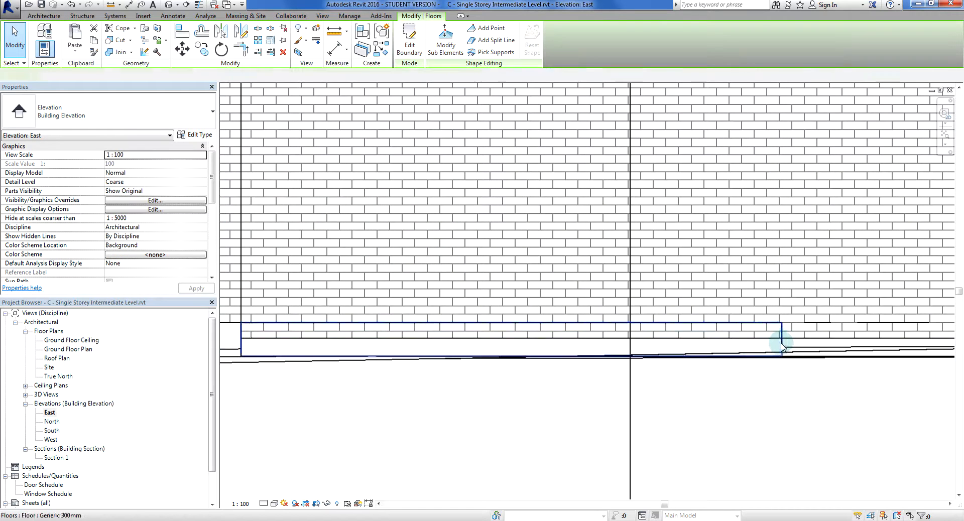